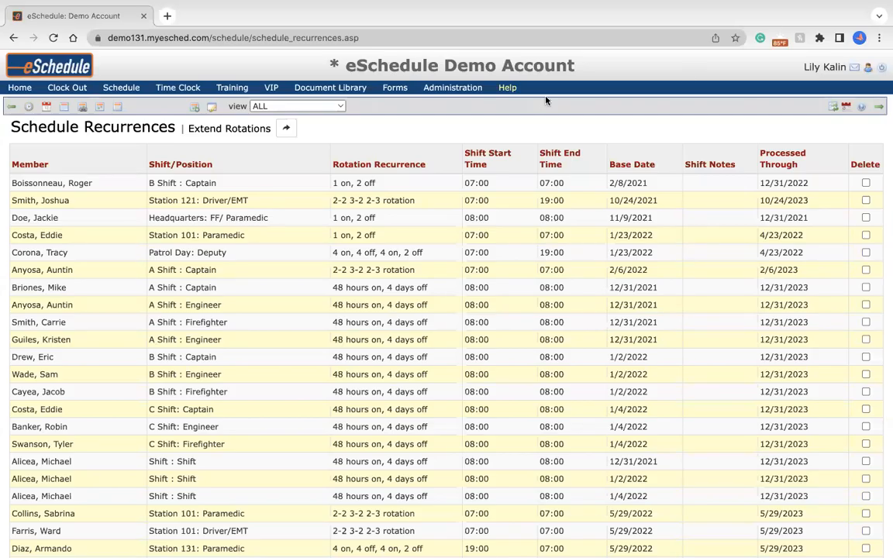
{"action": "mouse_move", "coordinate": [415, 400]}
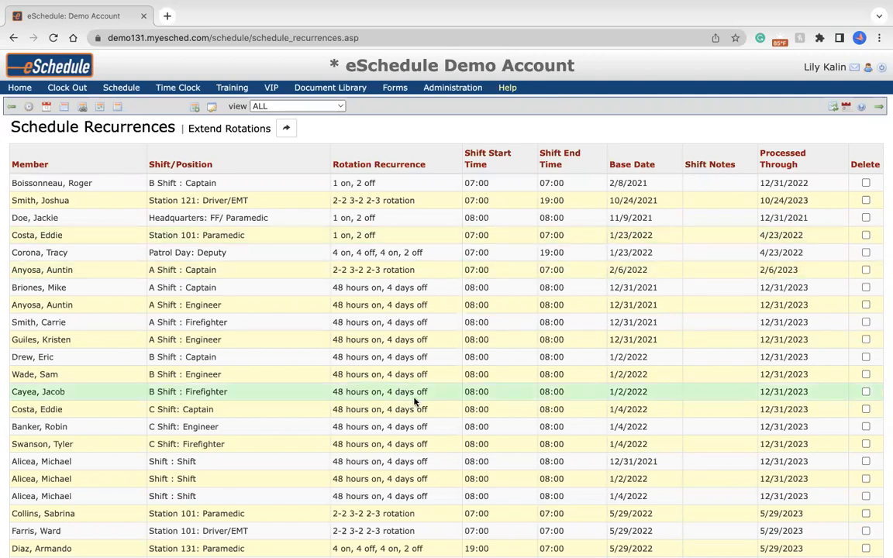
Open the Schedule Rotation Extender, which lists all rotations with empty start and end dates.
{"action": "scroll", "scroll_direction": "down", "scroll_amount": 3}
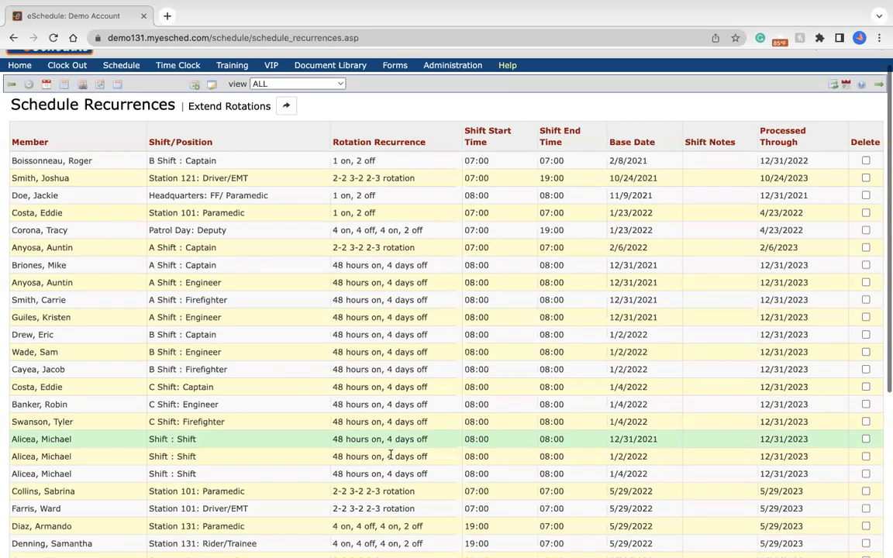
{"action": "scroll", "scroll_direction": "down", "scroll_amount": 3}
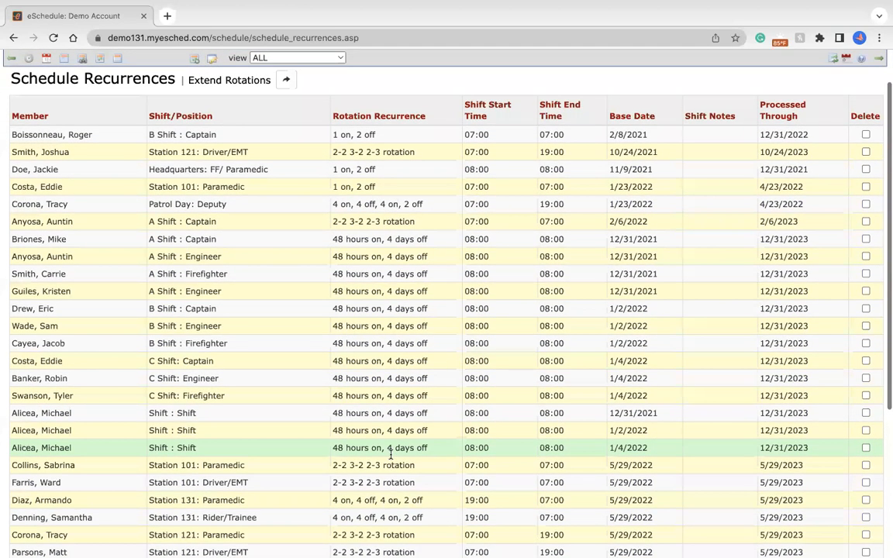
{"action": "scroll", "scroll_direction": "down", "scroll_amount": 3}
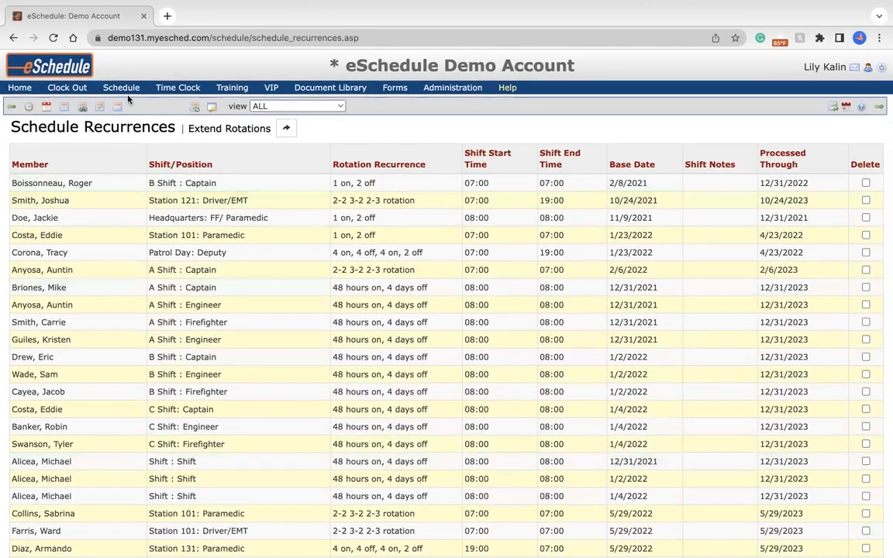
{"action": "left_click", "coordinate": [120, 87]}
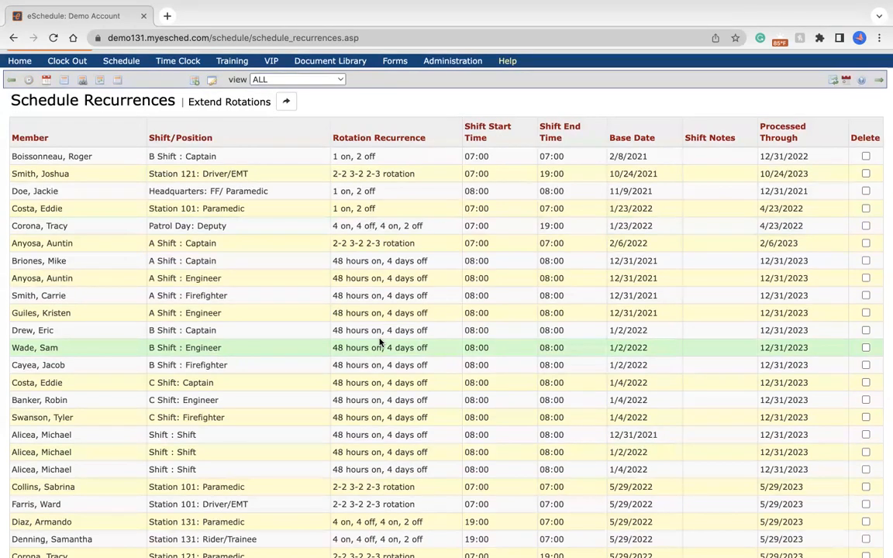
{"action": "scroll", "scroll_direction": "down", "scroll_amount": 3}
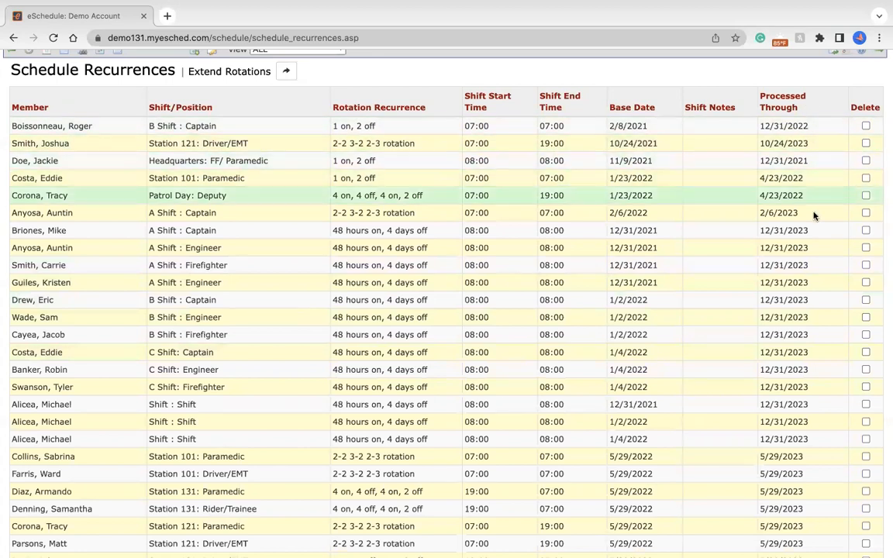
{"action": "mouse_move", "coordinate": [809, 288]}
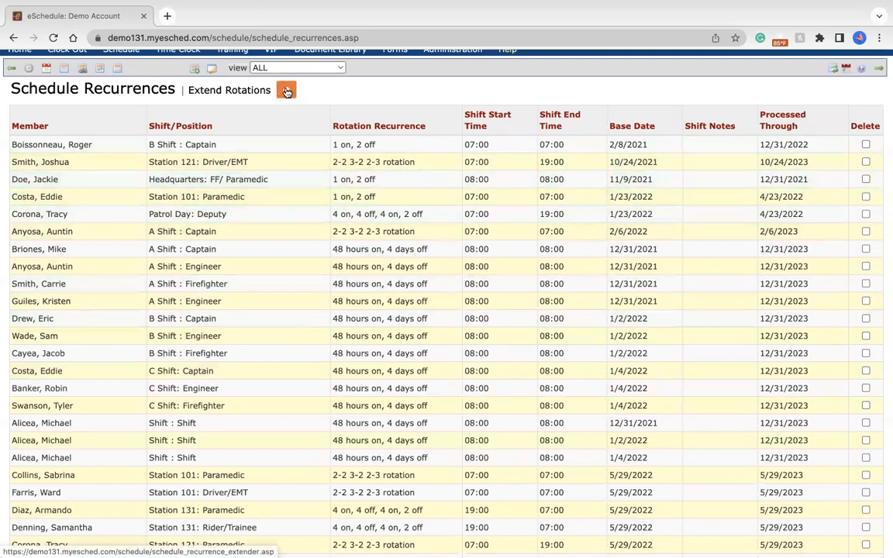
{"action": "left_click", "coordinate": [285, 90]}
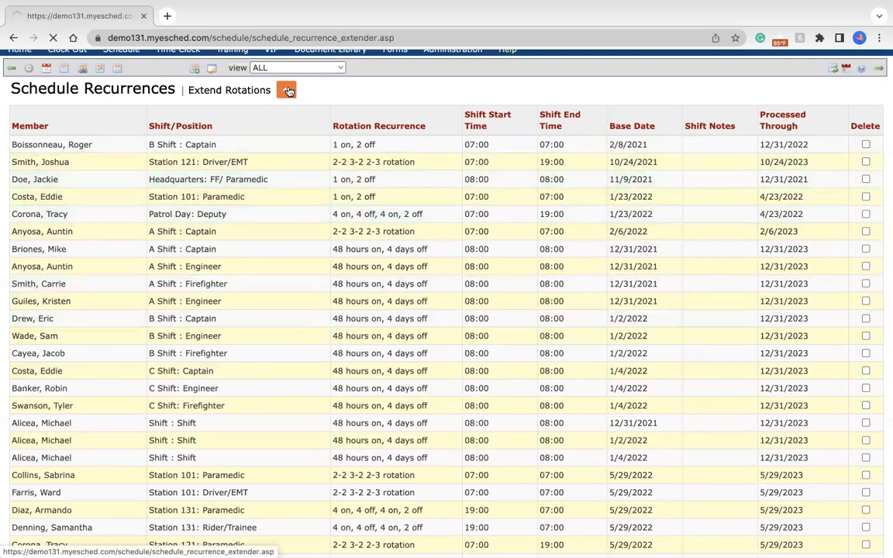
{"action": "left_click", "coordinate": [287, 90]}
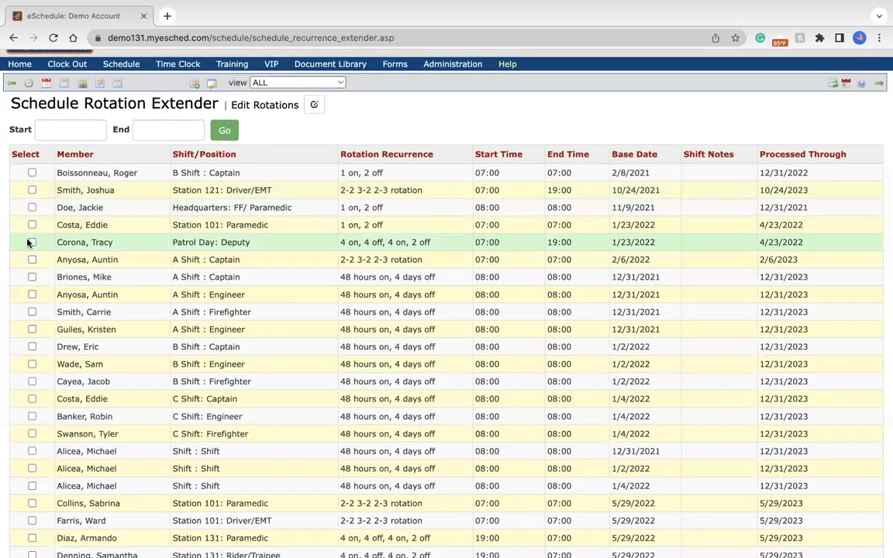
{"action": "mouse_move", "coordinate": [31, 364]}
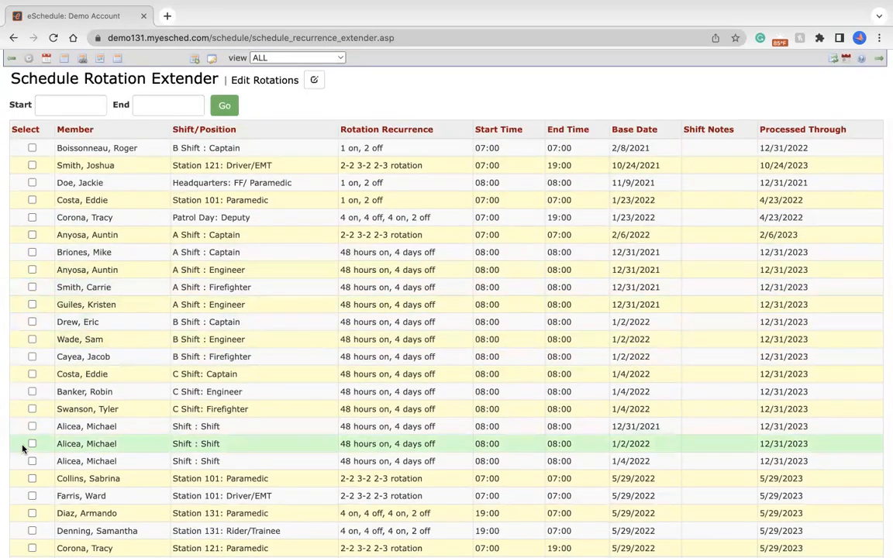
{"action": "scroll", "scroll_direction": "down", "scroll_amount": 3}
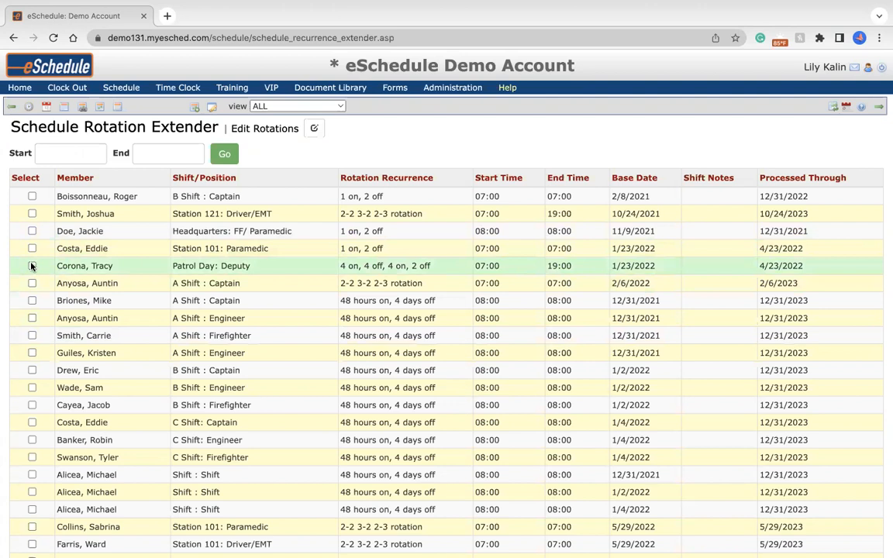
{"action": "left_click", "coordinate": [33, 265]}
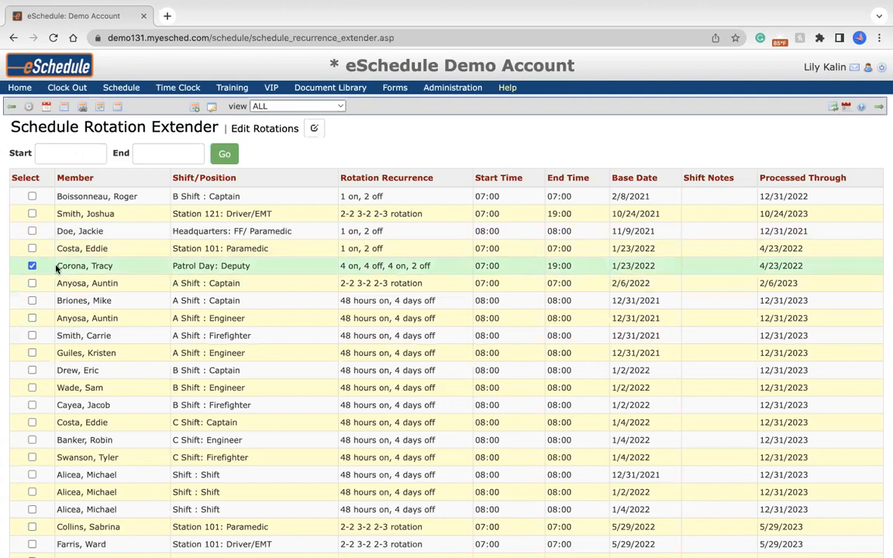
{"action": "left_click", "coordinate": [71, 153]}
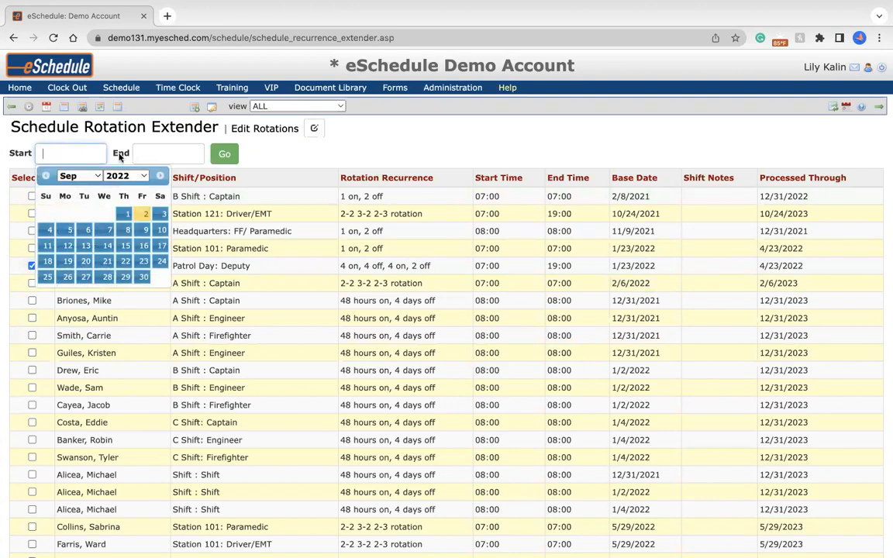
{"action": "left_click", "coordinate": [142, 213]}
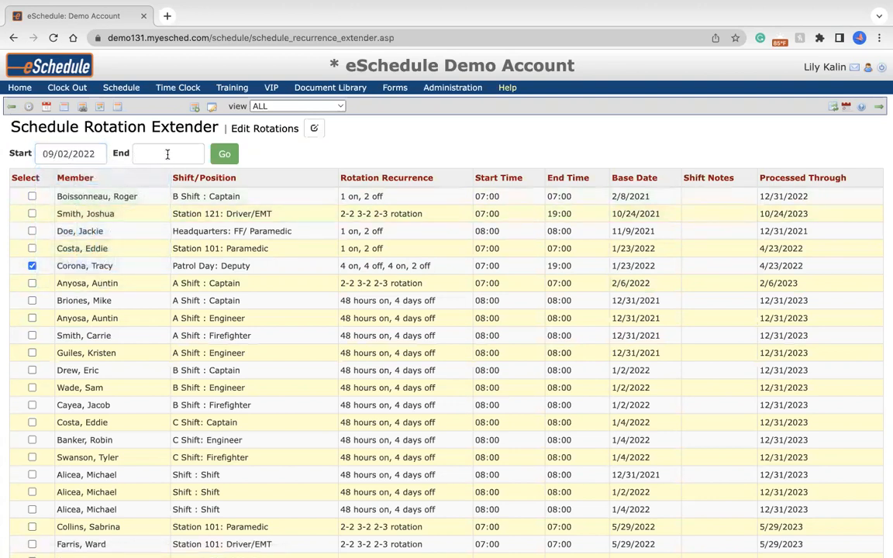
{"action": "left_click", "coordinate": [168, 153]}
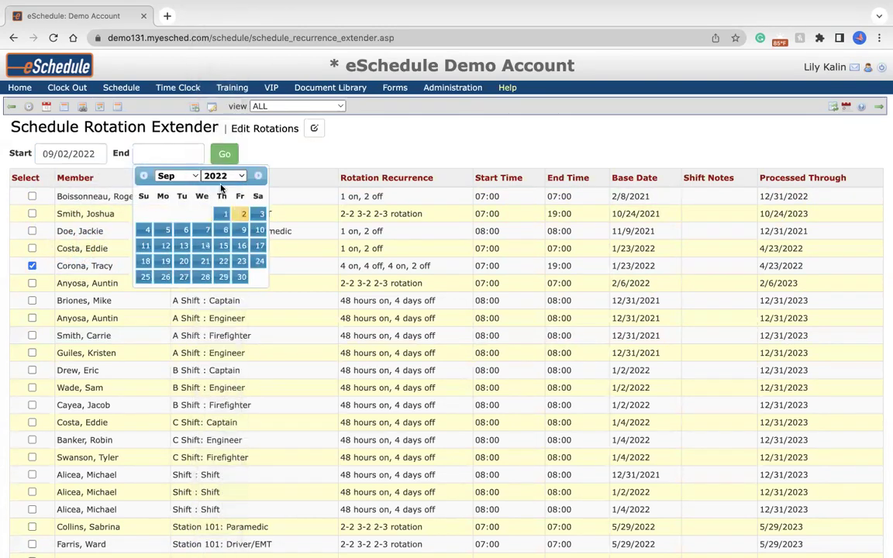
{"action": "left_click", "coordinate": [257, 175]}
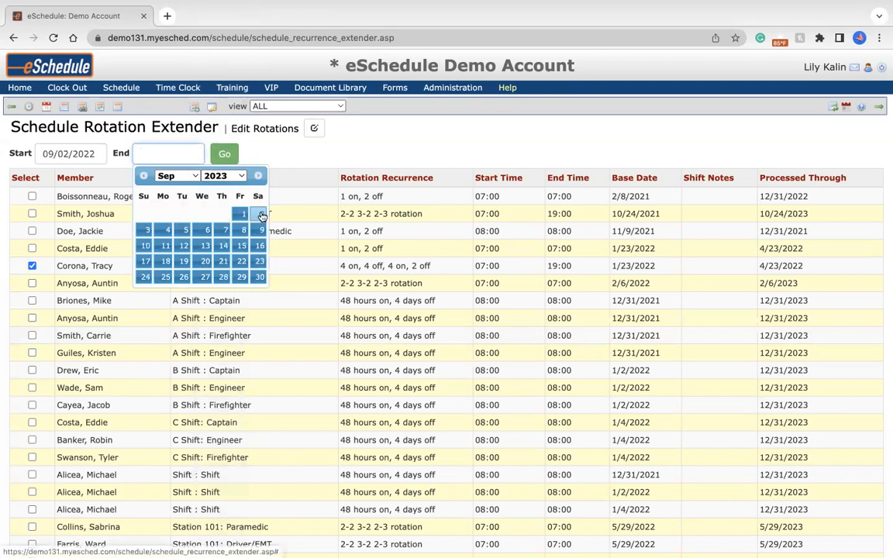
{"action": "left_click", "coordinate": [243, 214]}
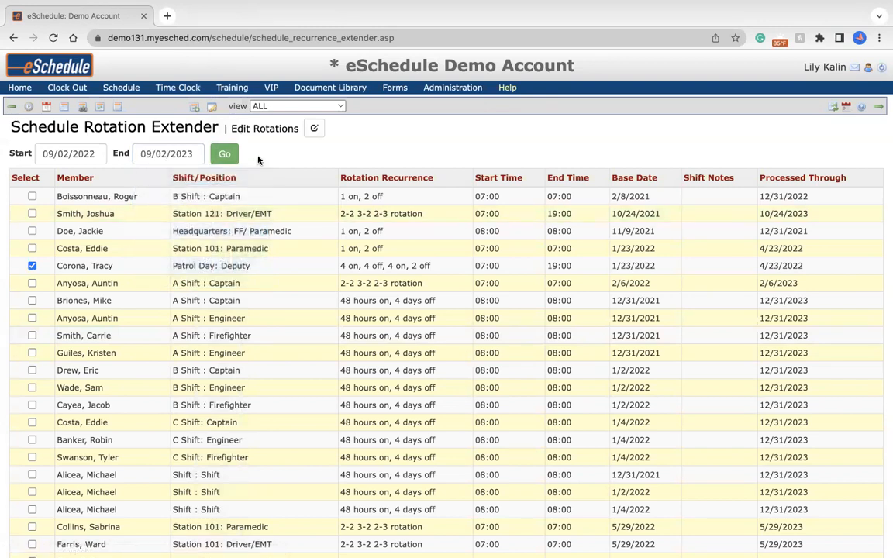
{"action": "left_click", "coordinate": [224, 153]}
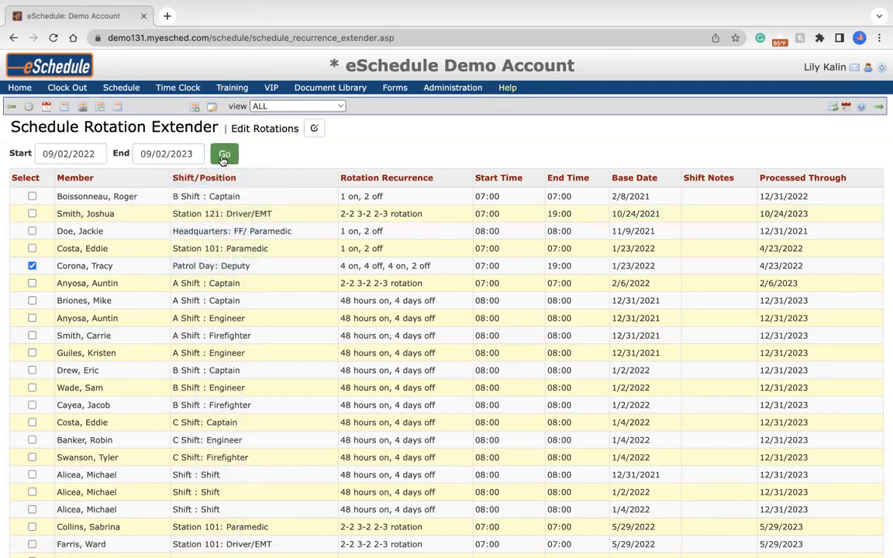
{"action": "left_click", "coordinate": [224, 153]}
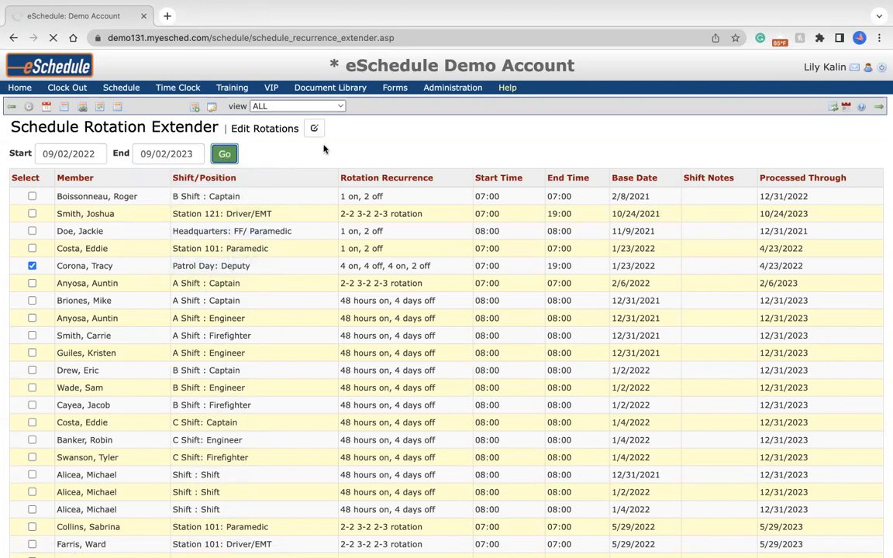
Confirm 'Shifts added successfully' and that the Patrol Day rotation is processed through 9/2/2023.
{"action": "left_click", "coordinate": [224, 153]}
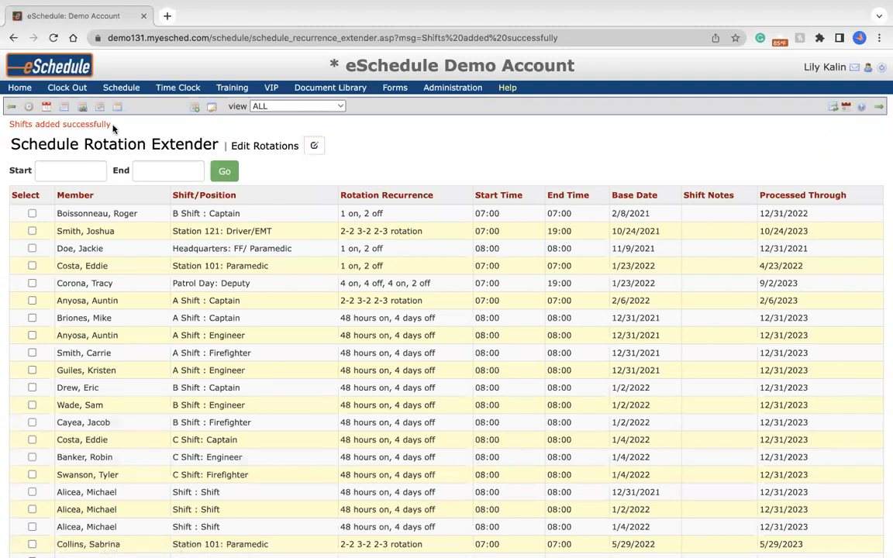
{"action": "mouse_move", "coordinate": [70, 133]}
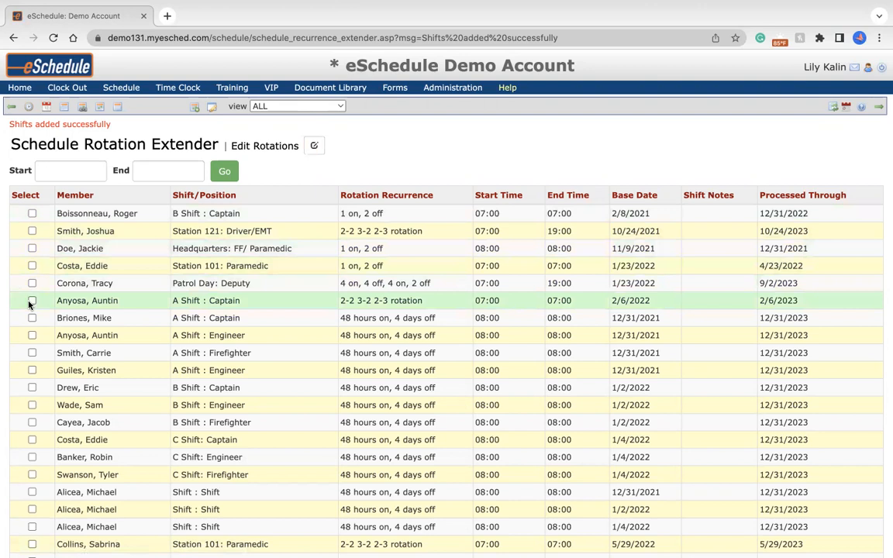
{"action": "mouse_move", "coordinate": [186, 318]}
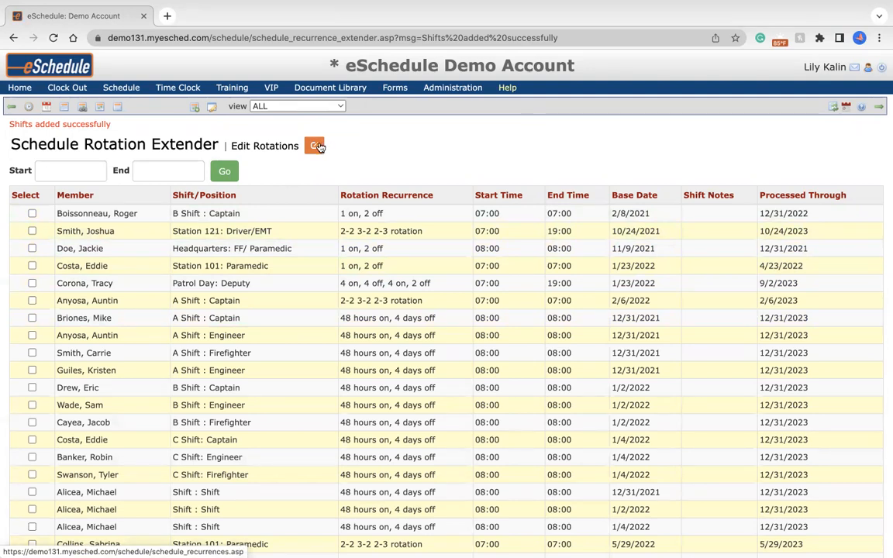
Return to Schedule Recurrences with Edit Rotations and scroll to the blank New Rotation row.
{"action": "left_click", "coordinate": [313, 145]}
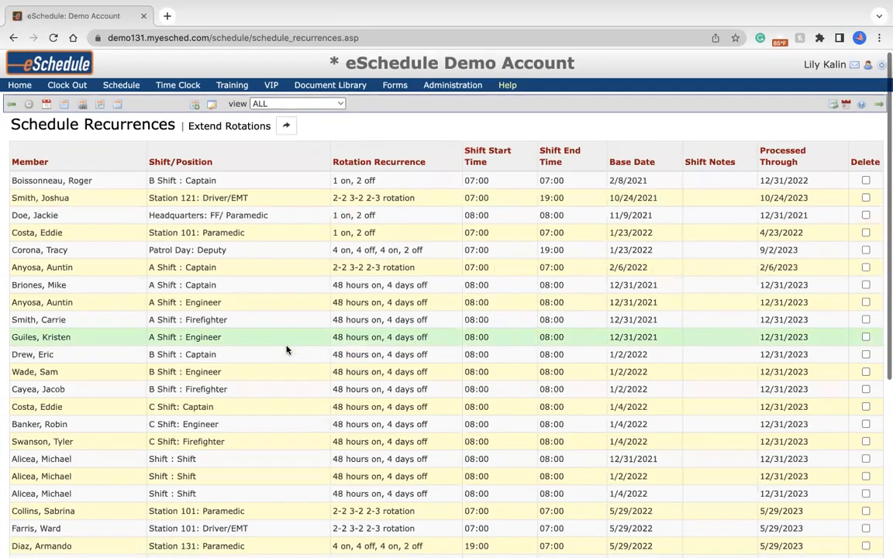
{"action": "scroll", "scroll_direction": "down", "scroll_amount": 3}
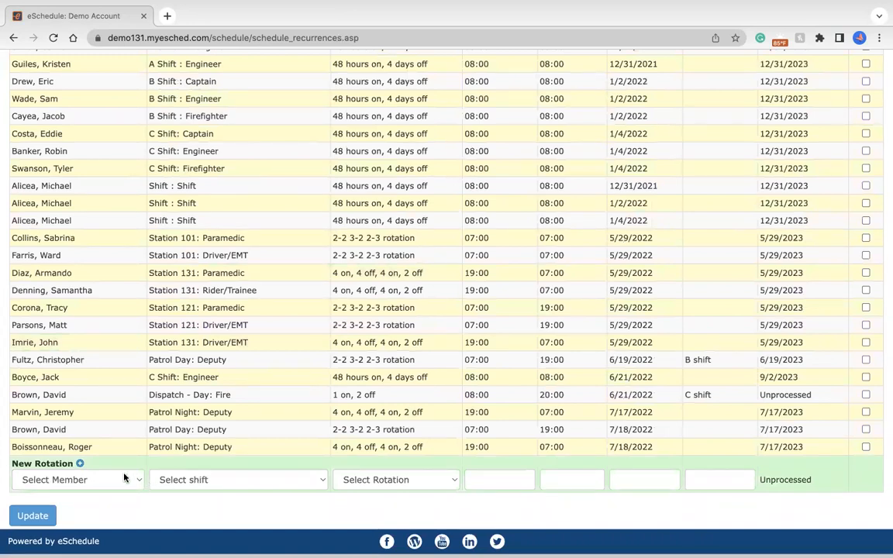
Enter member admin, account, Crew: FF/EMT, 1 on 2 off, 08:00–08:00, and base date 09/02/2022.
{"action": "left_click", "coordinate": [77, 479]}
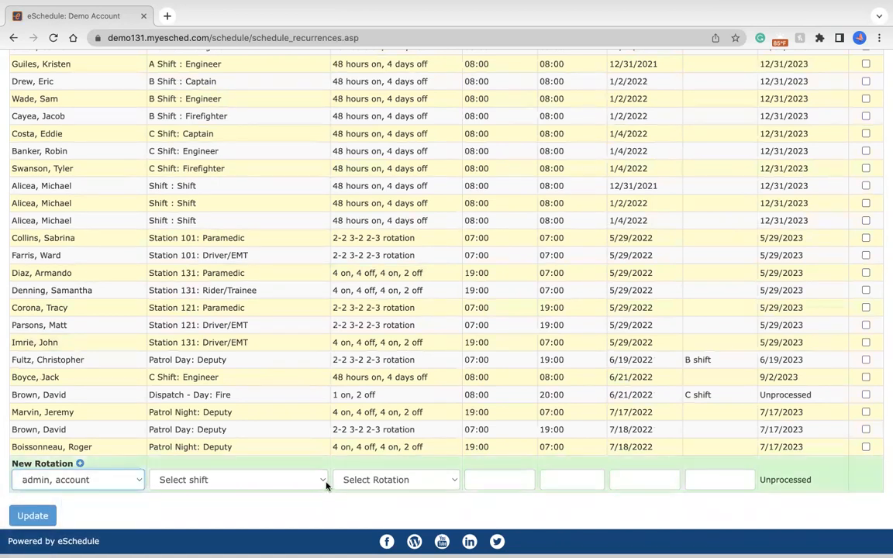
{"action": "left_click", "coordinate": [238, 479]}
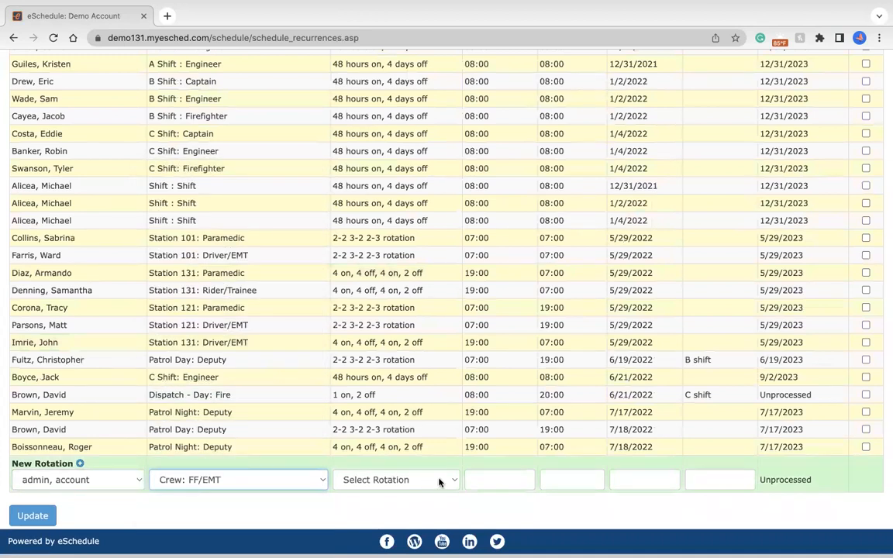
{"action": "left_click", "coordinate": [395, 480]}
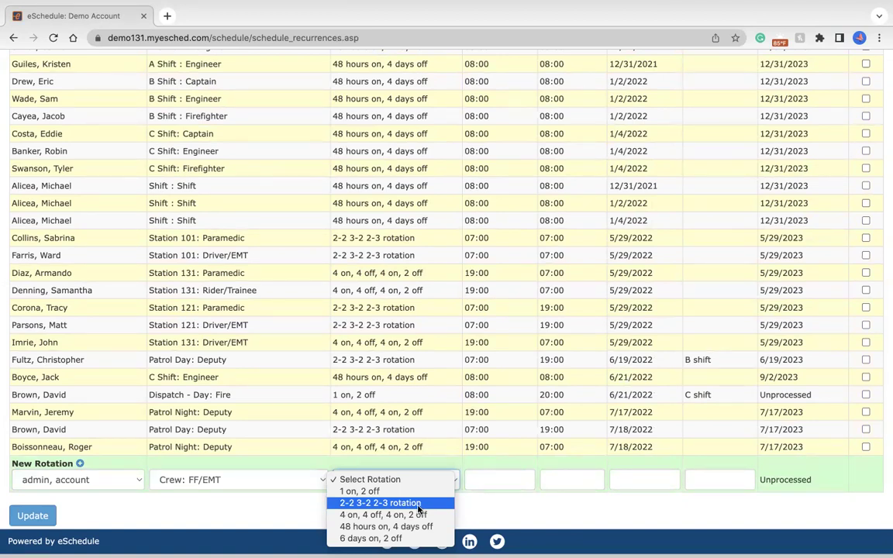
{"action": "mouse_move", "coordinate": [406, 492]}
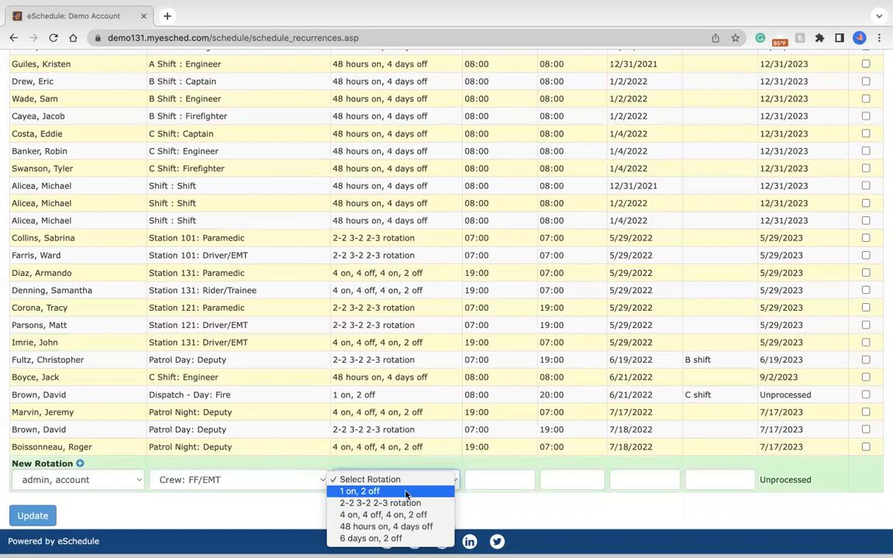
{"action": "mouse_move", "coordinate": [383, 492]}
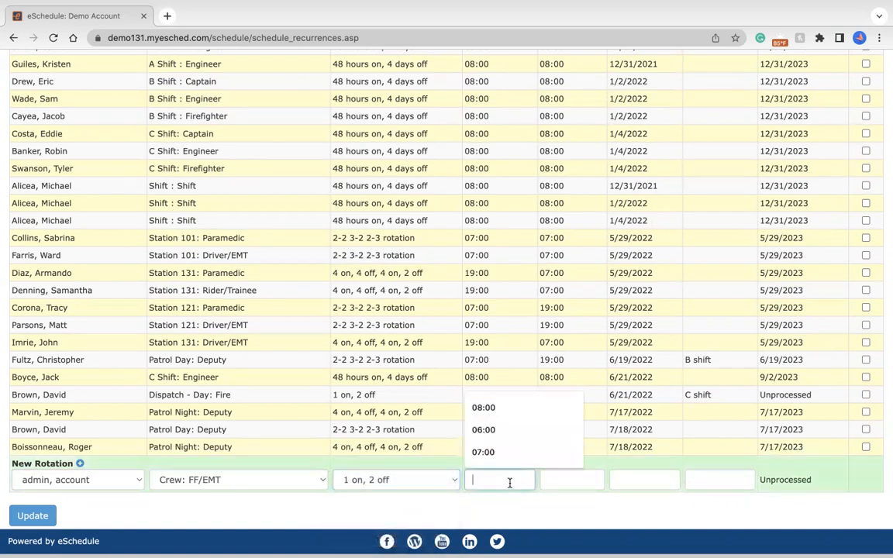
{"action": "left_click", "coordinate": [483, 407]}
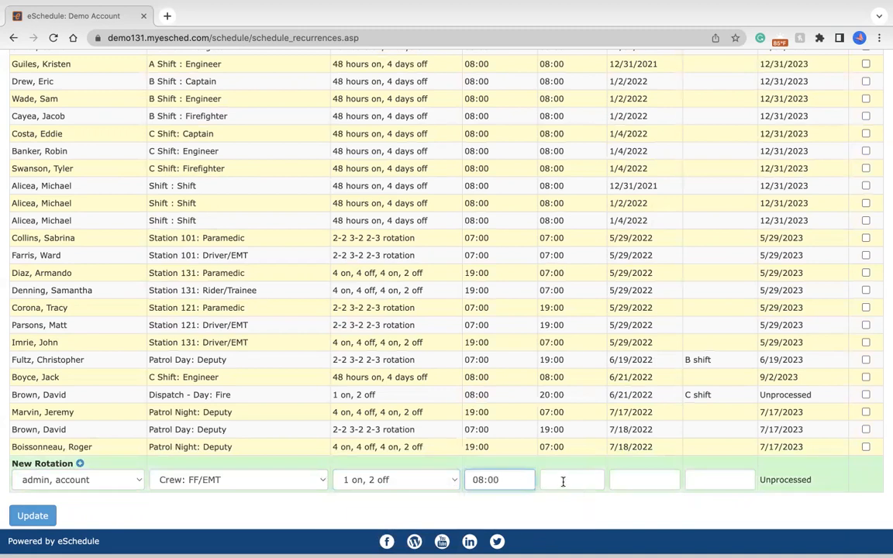
{"action": "type", "text": "08:00"}
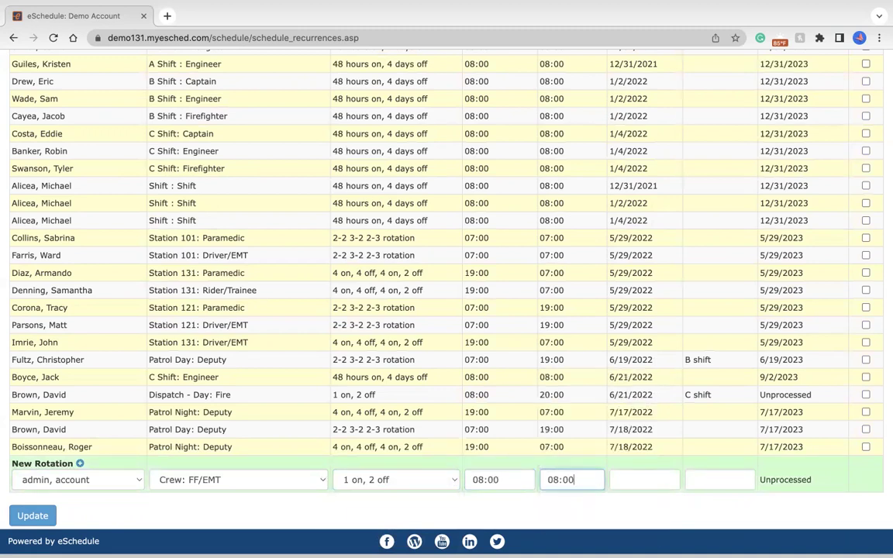
{"action": "left_click", "coordinate": [644, 479]}
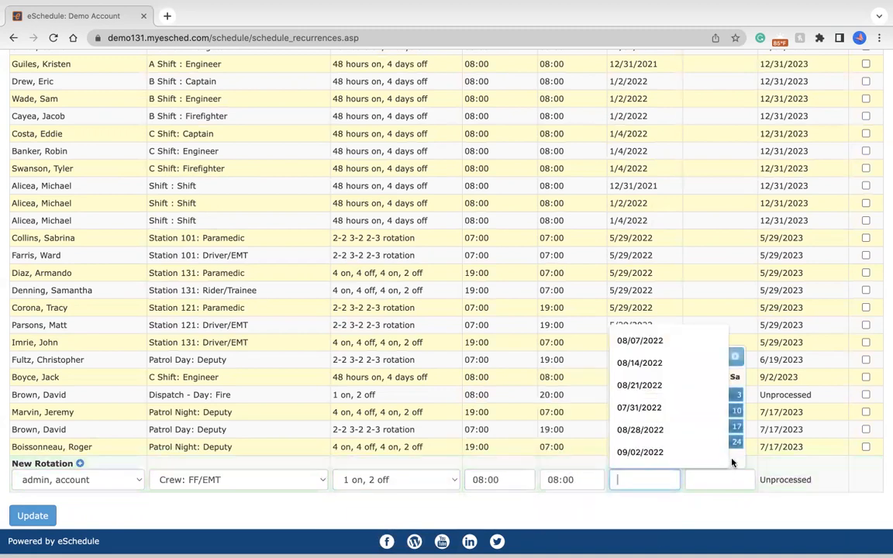
{"action": "left_click", "coordinate": [639, 452]}
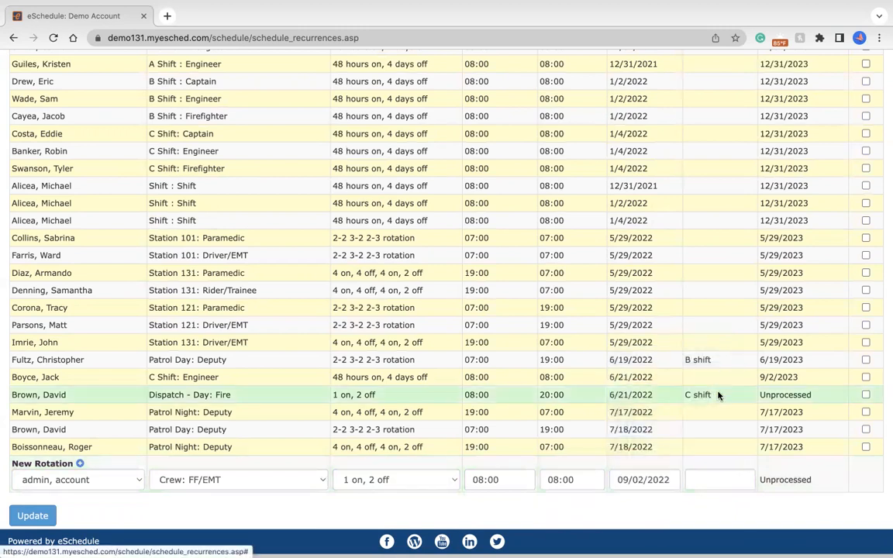
{"action": "left_click", "coordinate": [719, 480]}
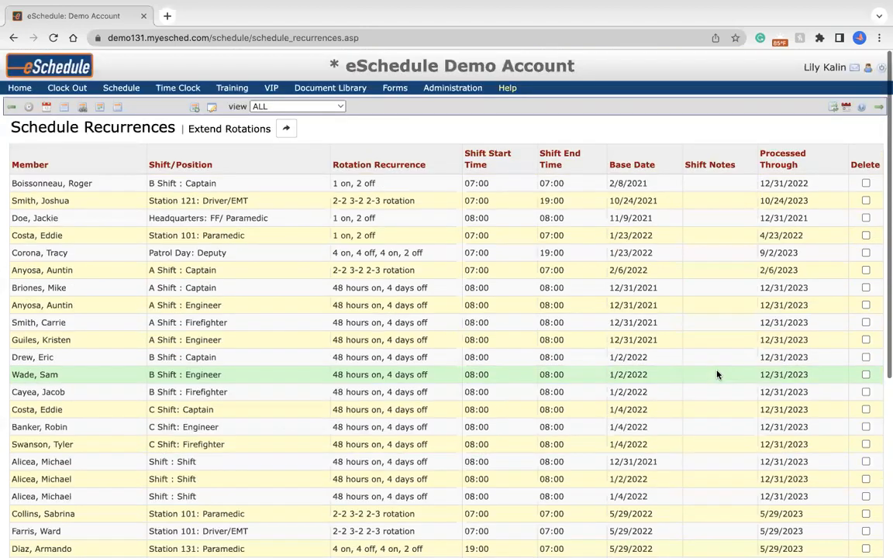
{"action": "scroll", "scroll_direction": "down", "scroll_amount": 3}
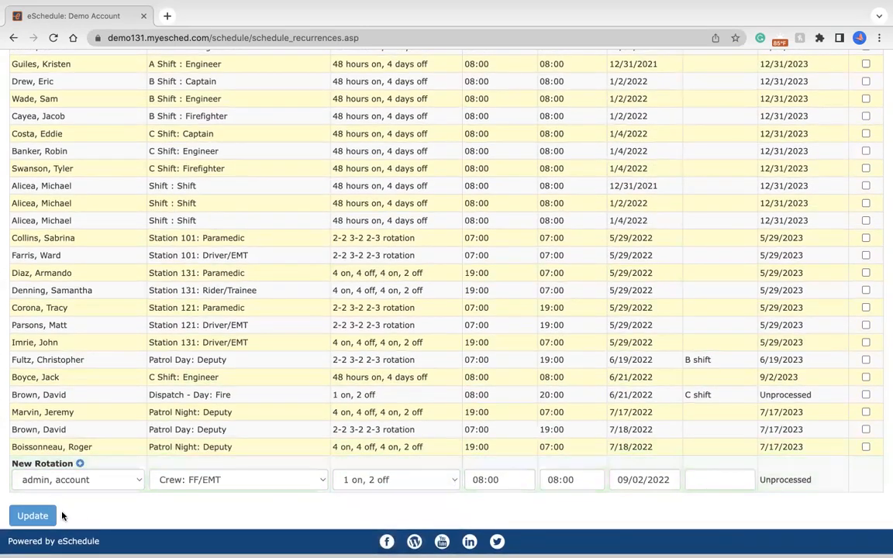
Update the new admin, account Crew: FF/EMT rotation so it saves as unprocessed.
{"action": "left_click", "coordinate": [33, 516]}
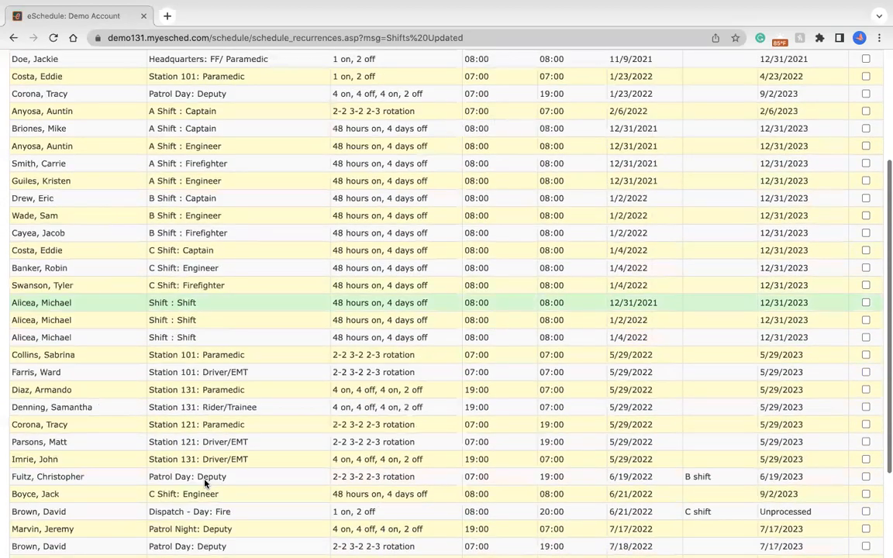
{"action": "scroll", "scroll_direction": "down", "scroll_amount": 3}
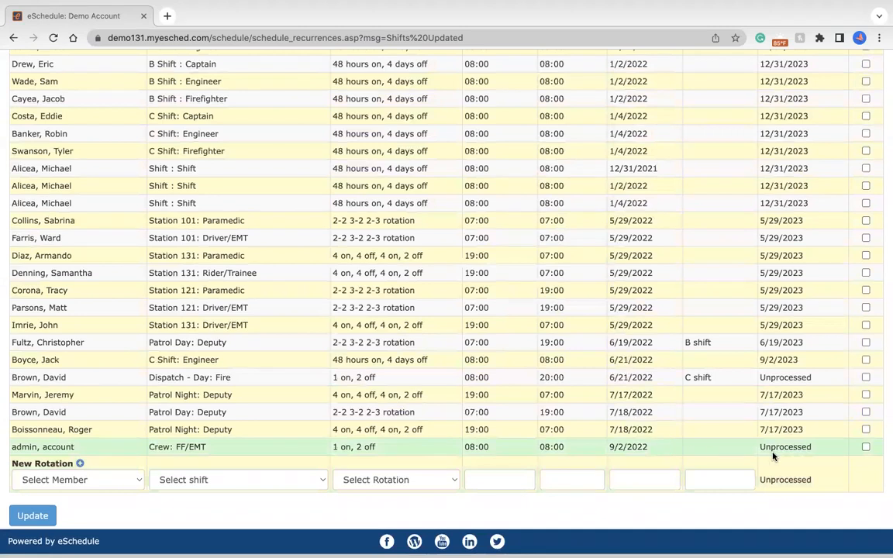
{"action": "mouse_move", "coordinate": [786, 449]}
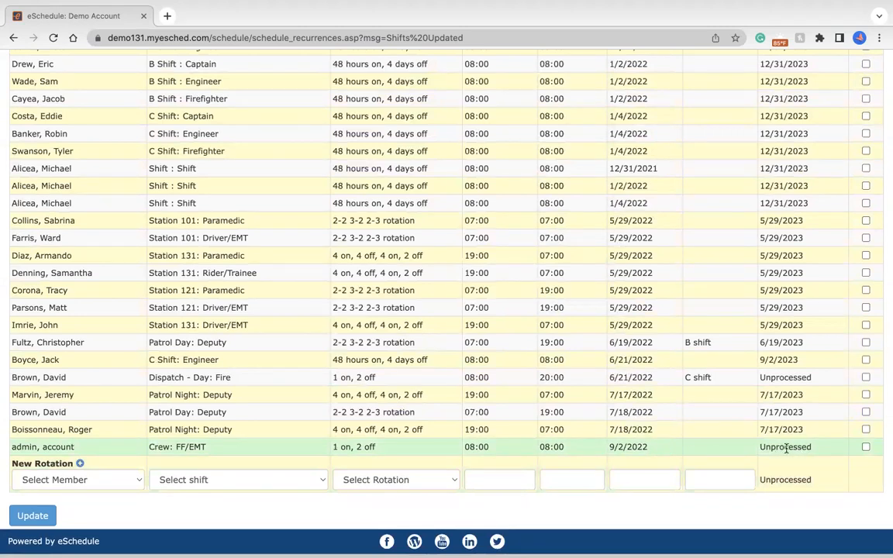
{"action": "mouse_move", "coordinate": [811, 447]}
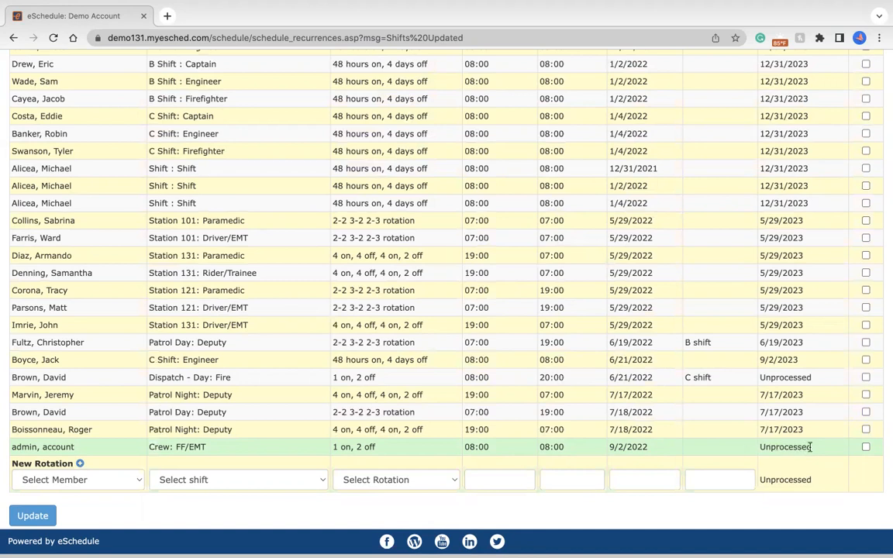
{"action": "mouse_move", "coordinate": [668, 456]}
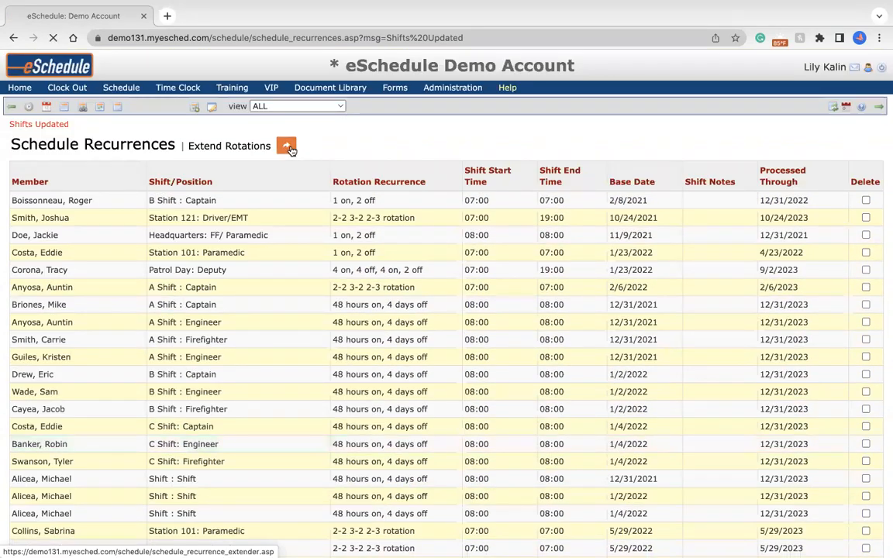
In the extender, extend admin, account's Crew: FF/EMT rotation from 09/02/2022 to 09/02/2023.
{"action": "left_click", "coordinate": [286, 146]}
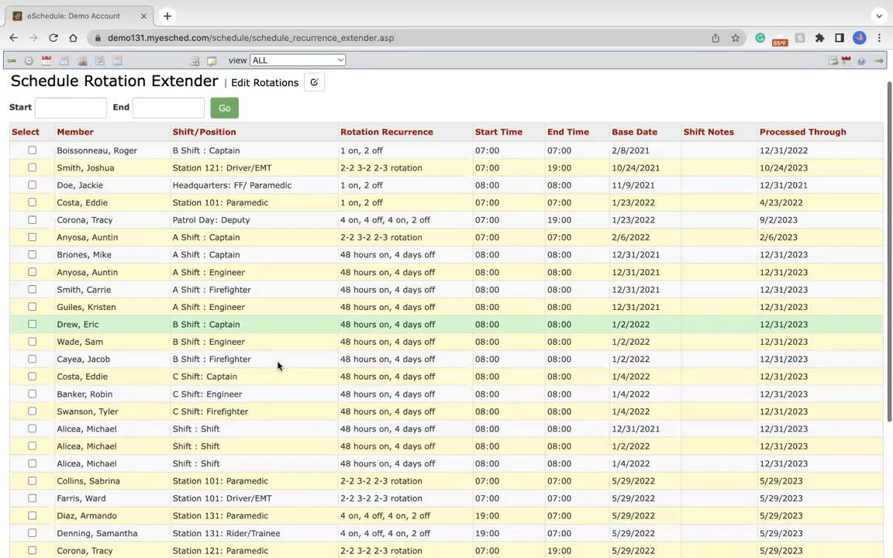
{"action": "scroll", "scroll_direction": "down", "scroll_amount": 3}
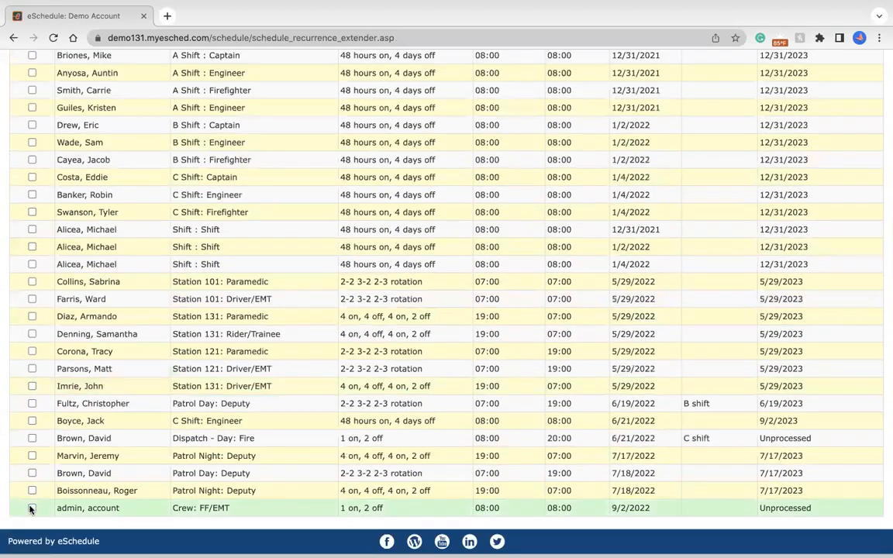
{"action": "left_click", "coordinate": [29, 508]}
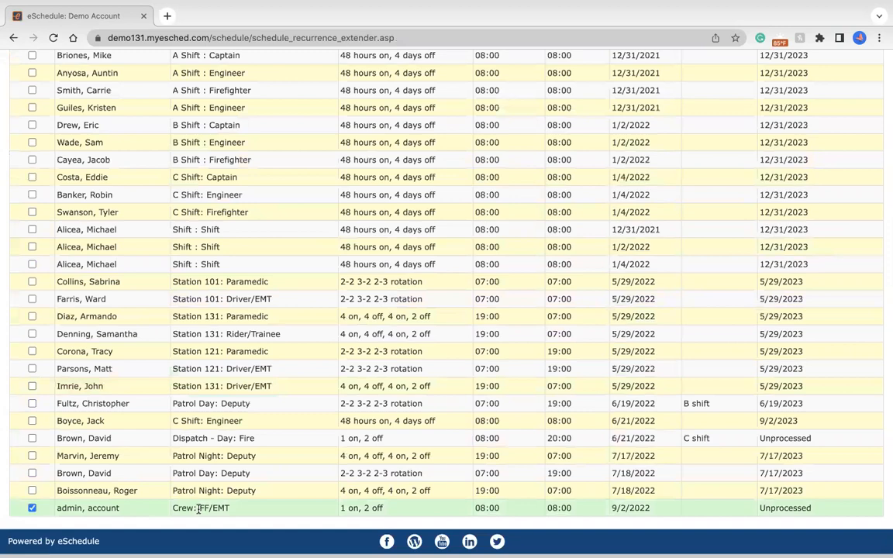
{"action": "left_click", "coordinate": [72, 153]}
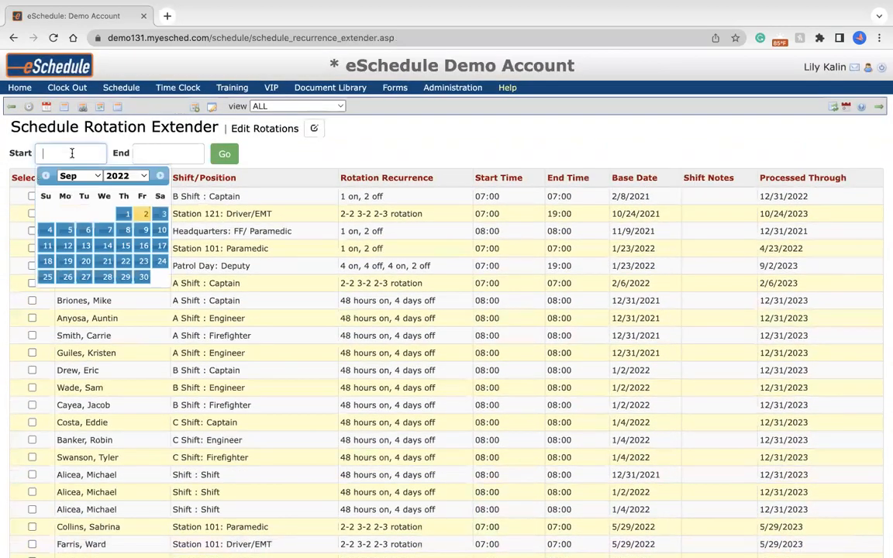
{"action": "left_click", "coordinate": [144, 213]}
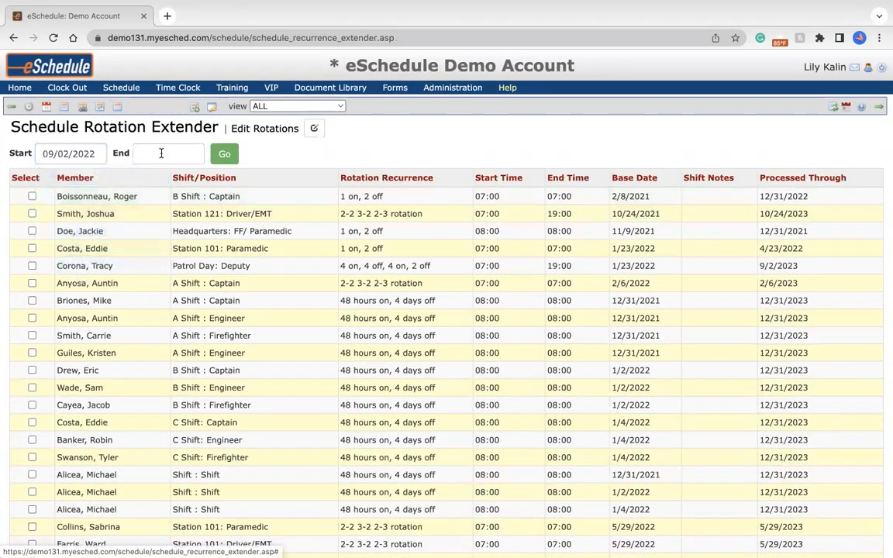
{"action": "left_click", "coordinate": [167, 153]}
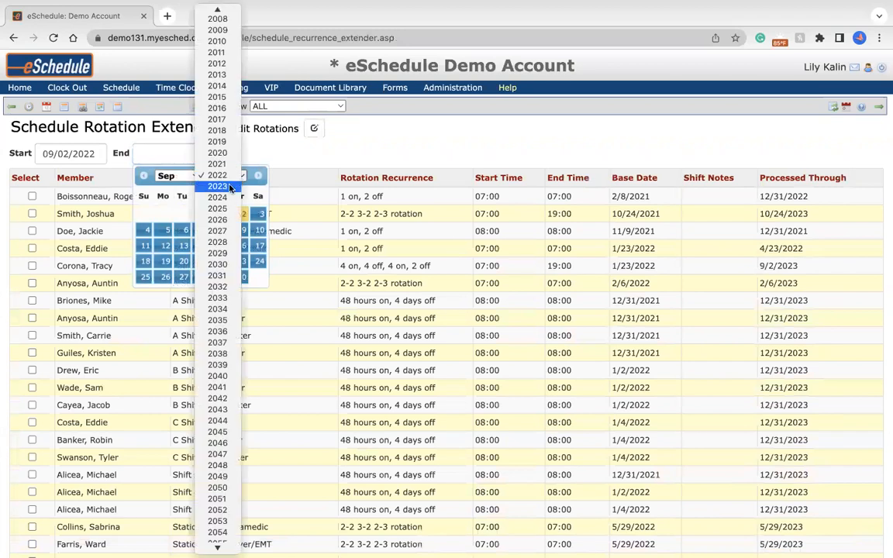
{"action": "left_click", "coordinate": [218, 186]}
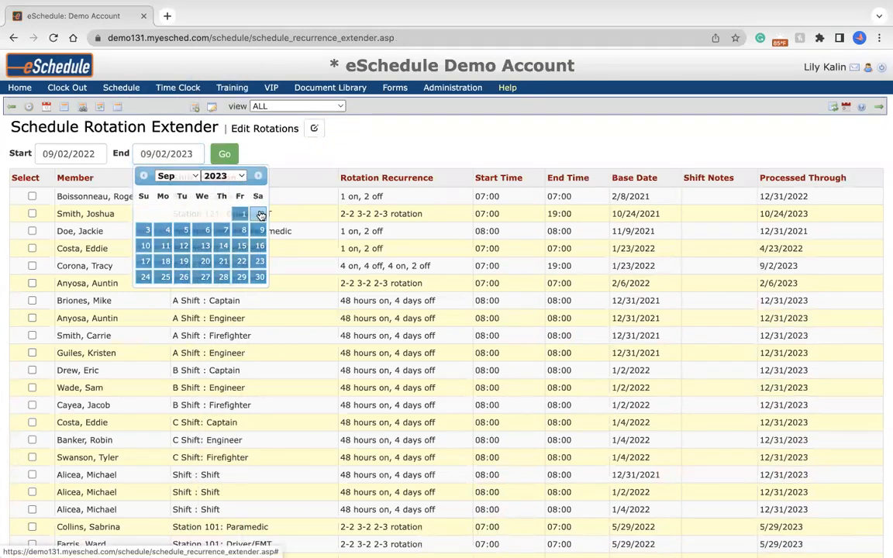
{"action": "left_click", "coordinate": [224, 154]}
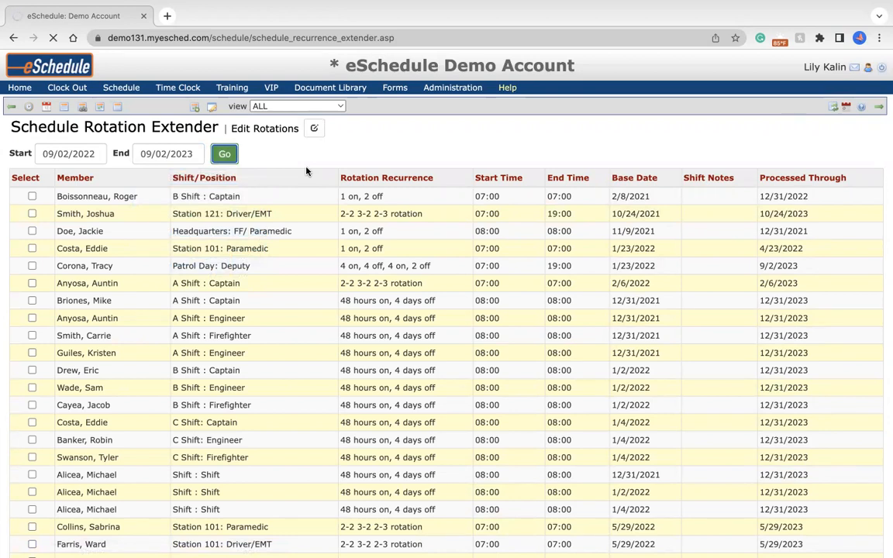
{"action": "left_click", "coordinate": [224, 153]}
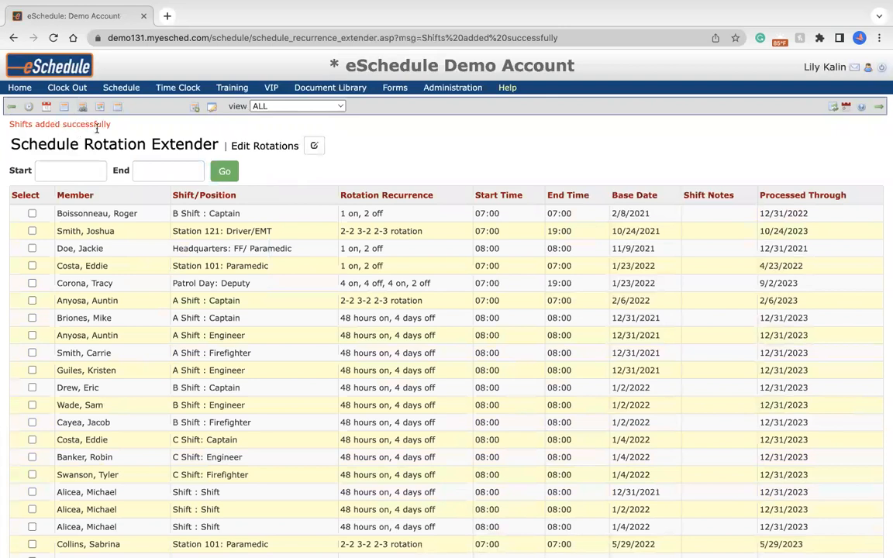
Page the Weekly Spreadsheet to early October checking admin's every-third-day shifts, then reopen Recurrence Extender.
{"action": "left_click", "coordinate": [121, 87]}
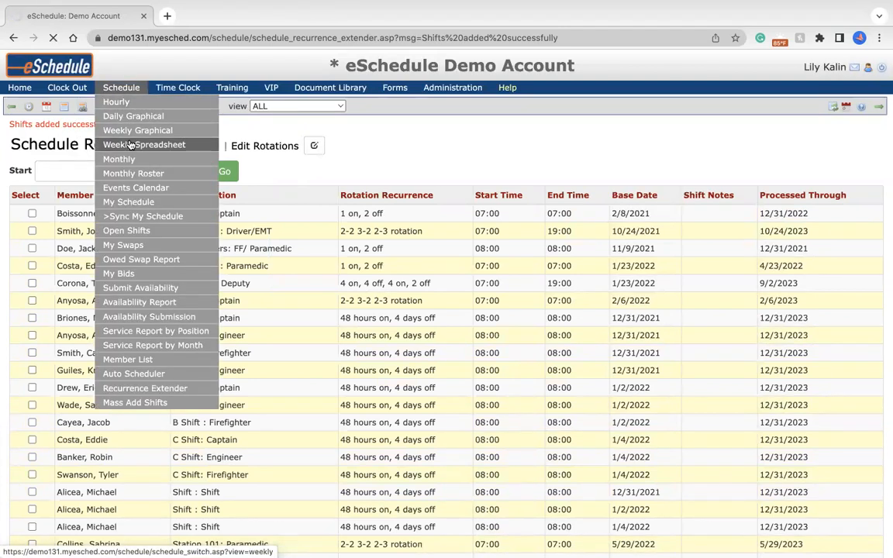
{"action": "left_click", "coordinate": [144, 145]}
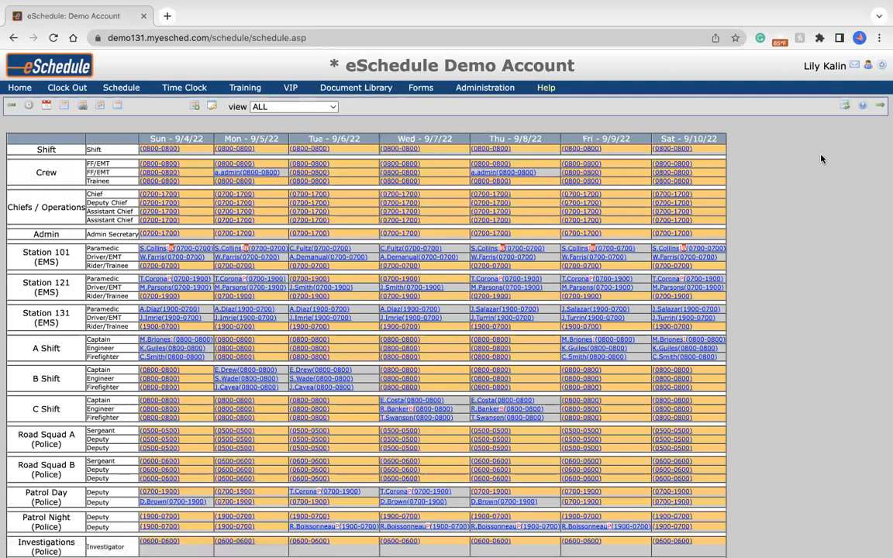
{"action": "left_click", "coordinate": [878, 103]}
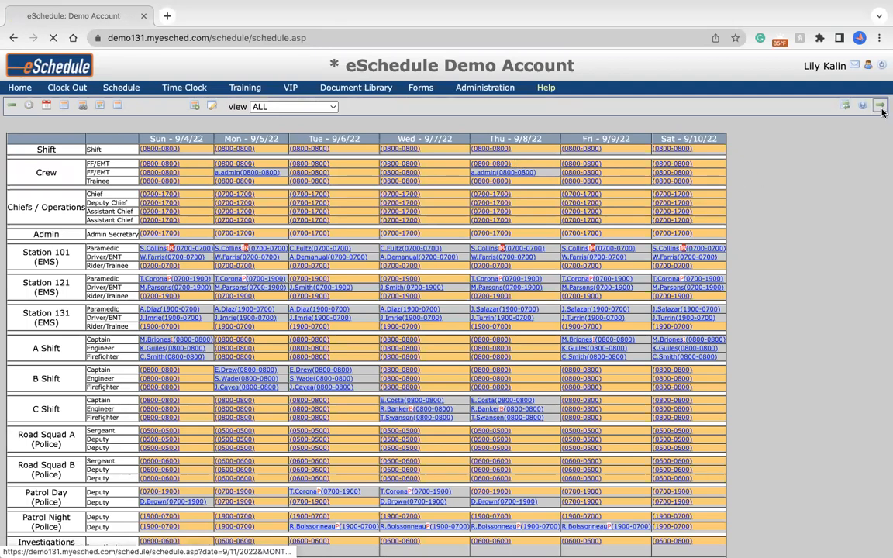
{"action": "left_click", "coordinate": [880, 105]}
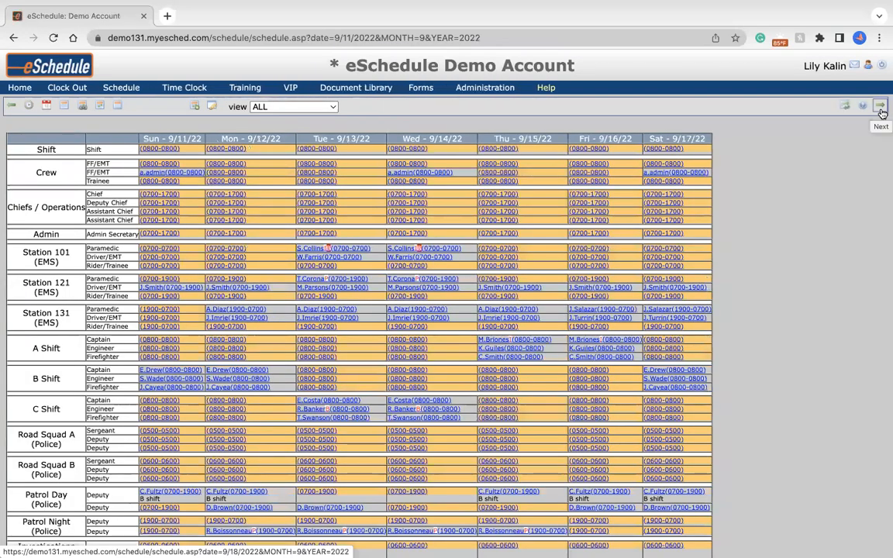
{"action": "left_click", "coordinate": [881, 104]}
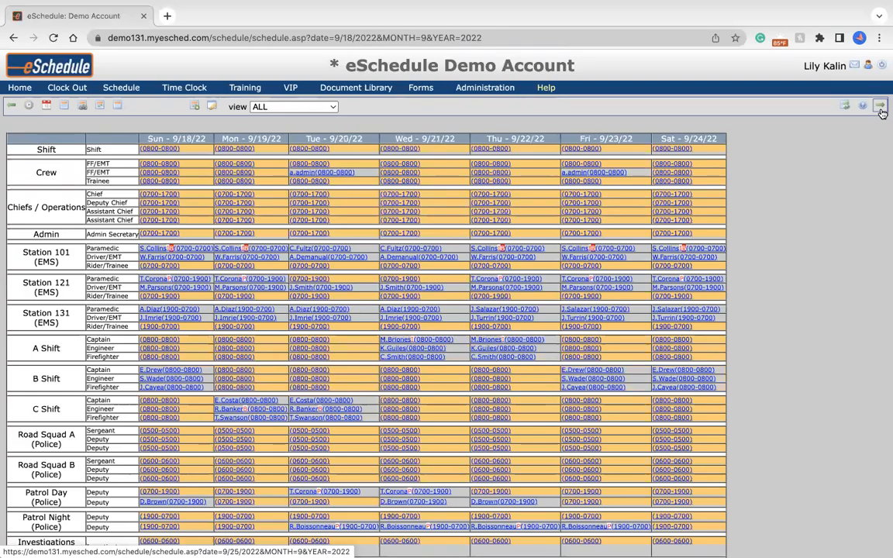
{"action": "left_click", "coordinate": [880, 106]}
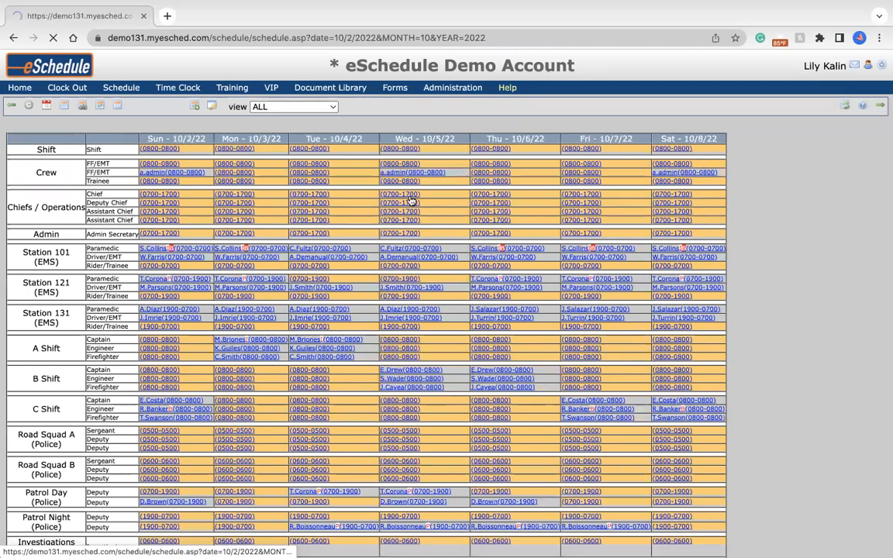
{"action": "left_click", "coordinate": [121, 87]}
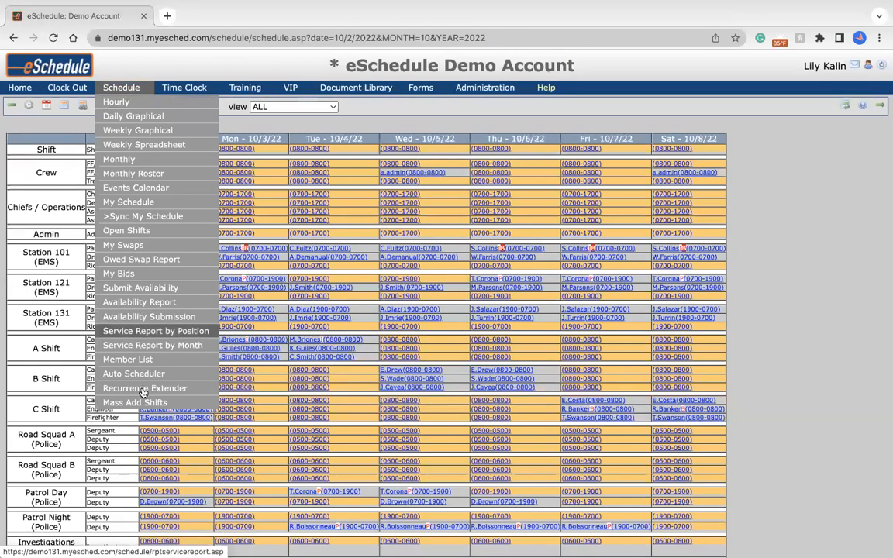
{"action": "left_click", "coordinate": [145, 388]}
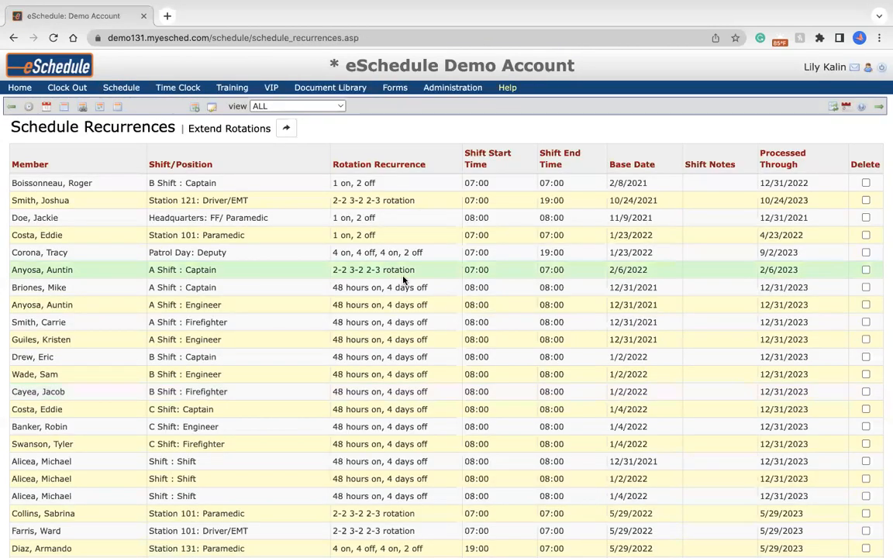